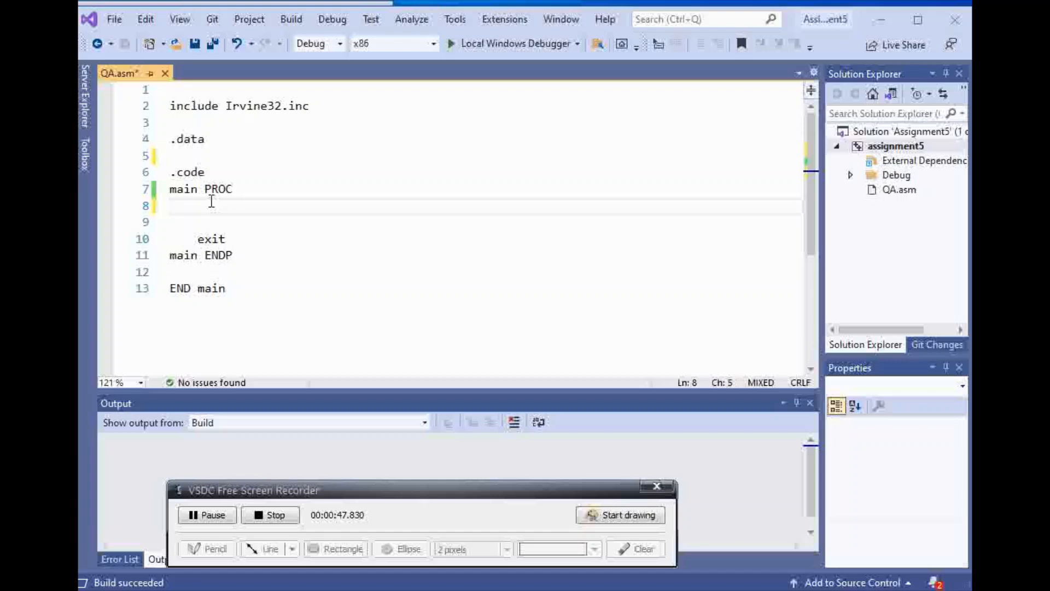
Write mov eax,5 followed by push eax at the start of main
type("p")
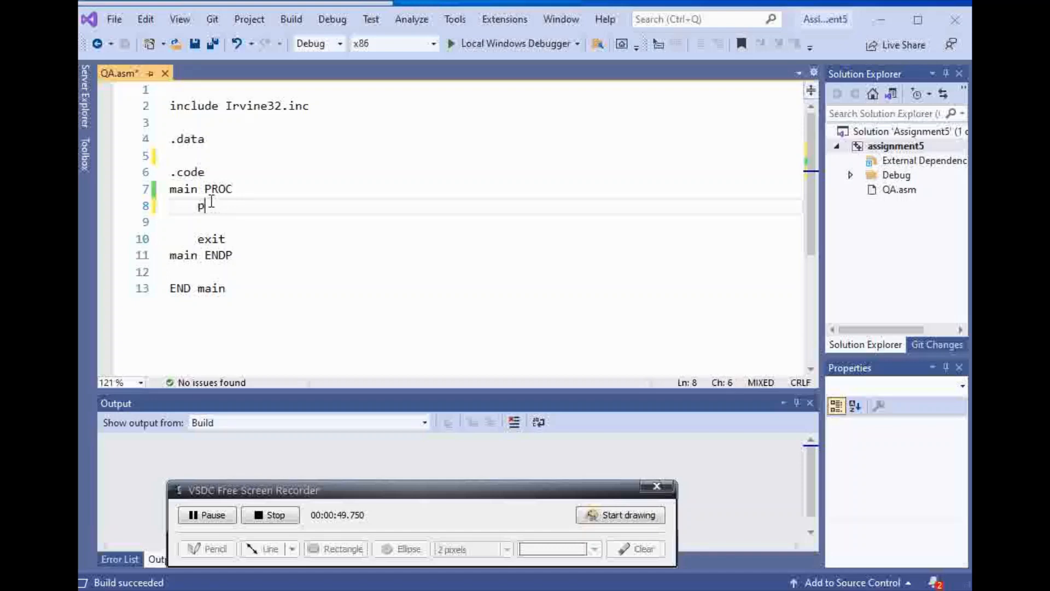
type("ov")
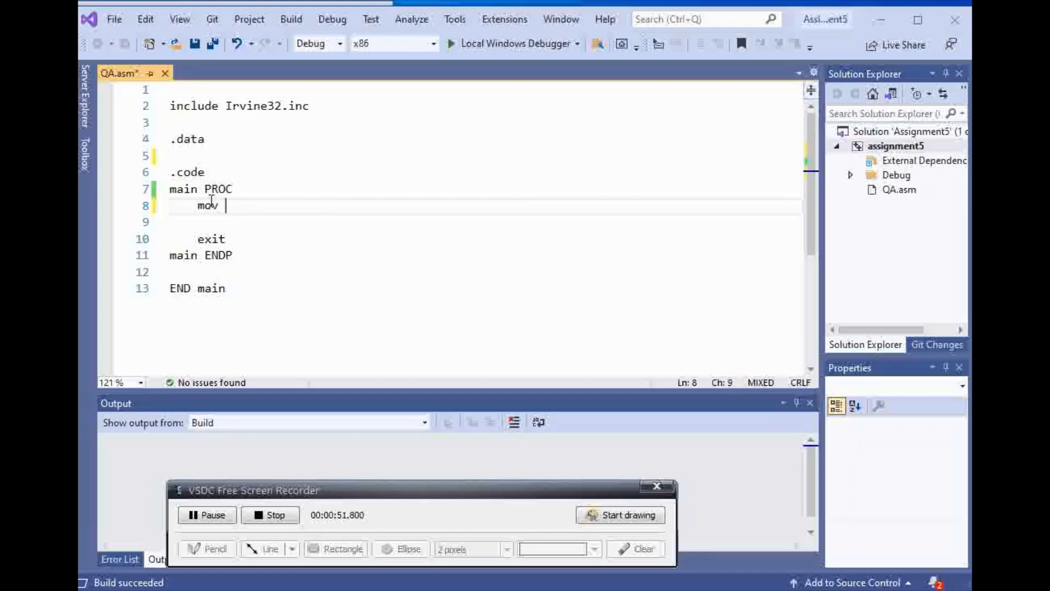
type("eax,")
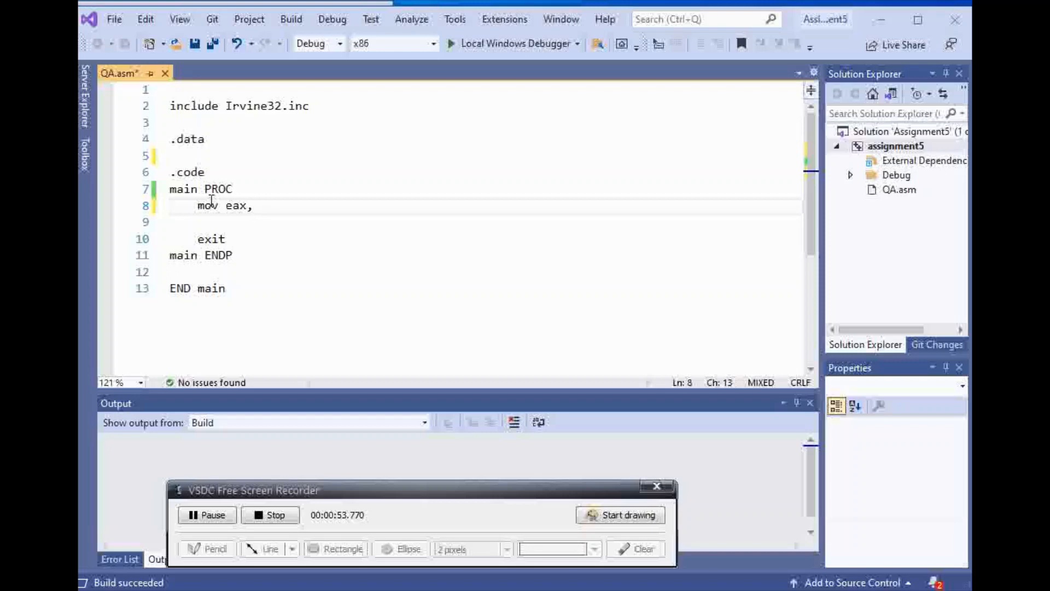
type("5")
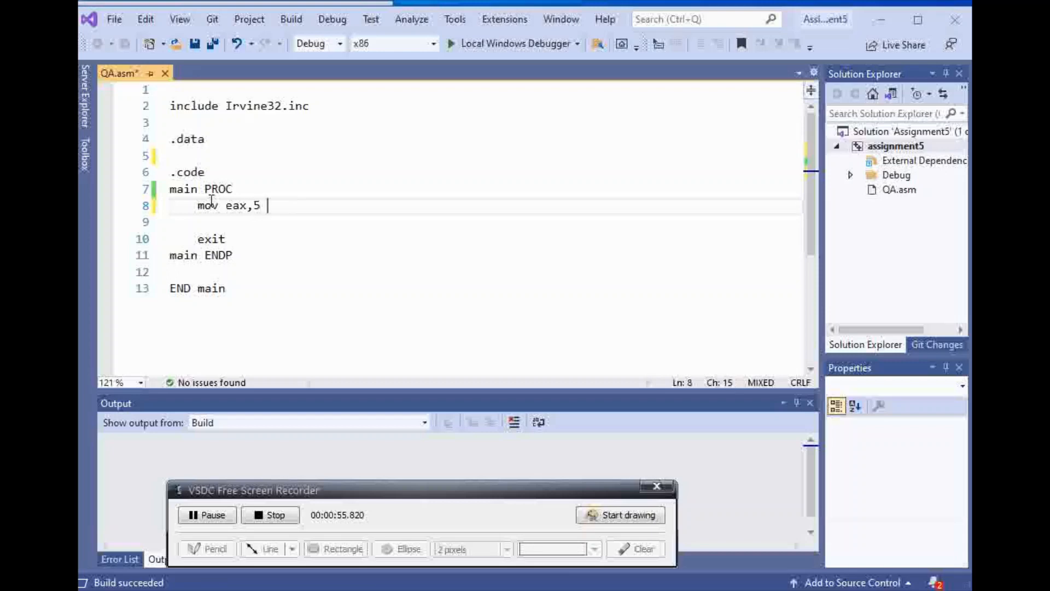
key("Enter")
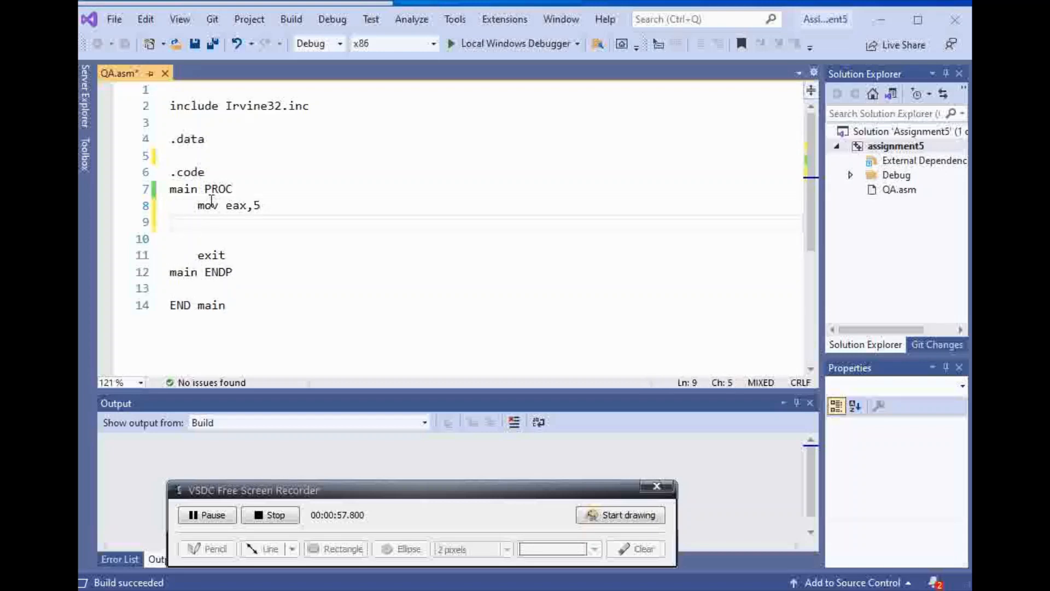
type("push e")
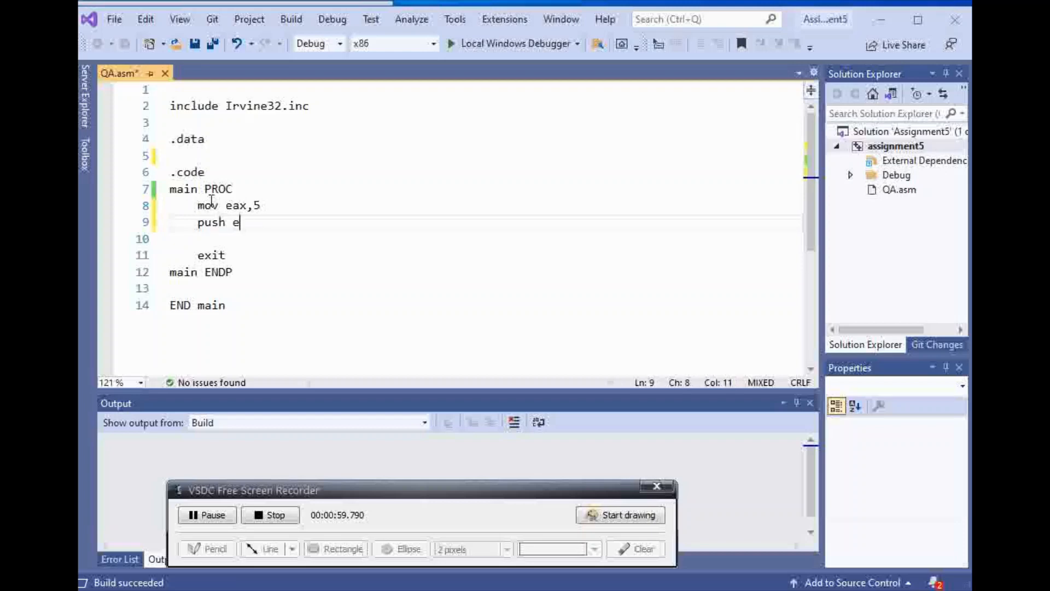
type("ax")
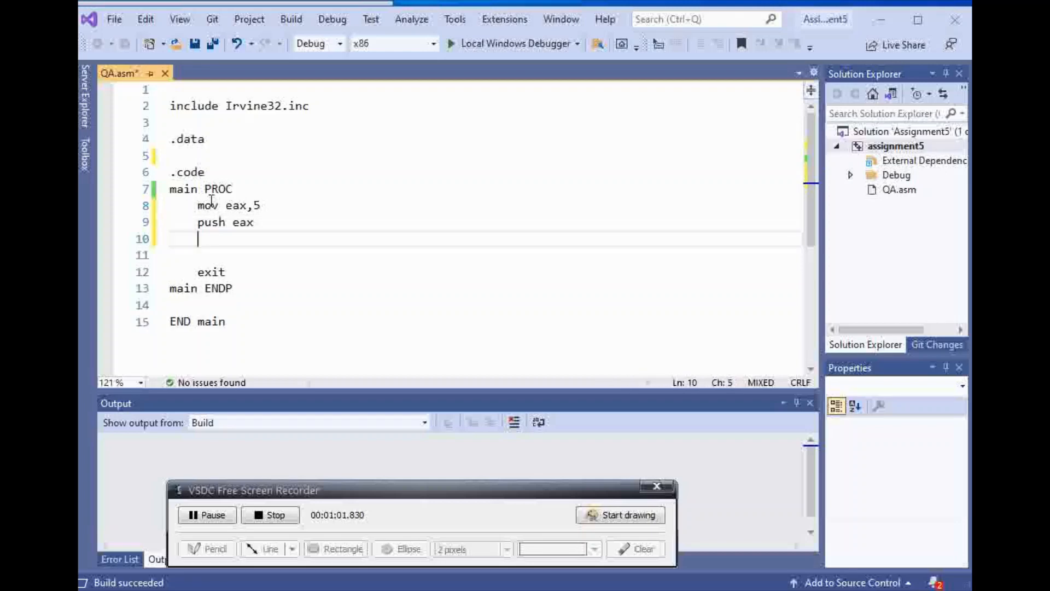
Add mov eax,10 and call writedec to print 10
type("mov")
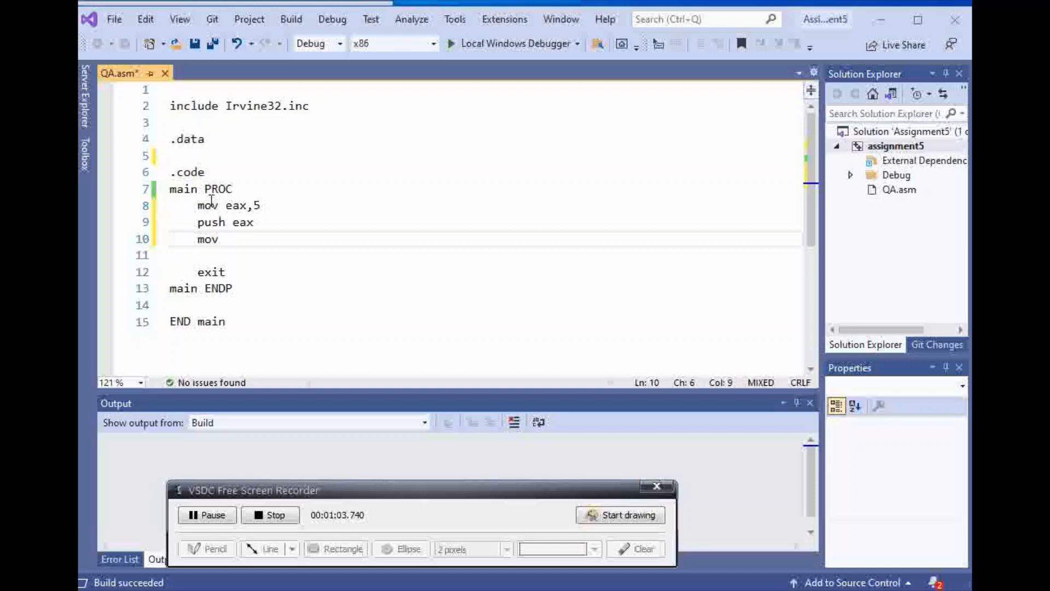
type("eax")
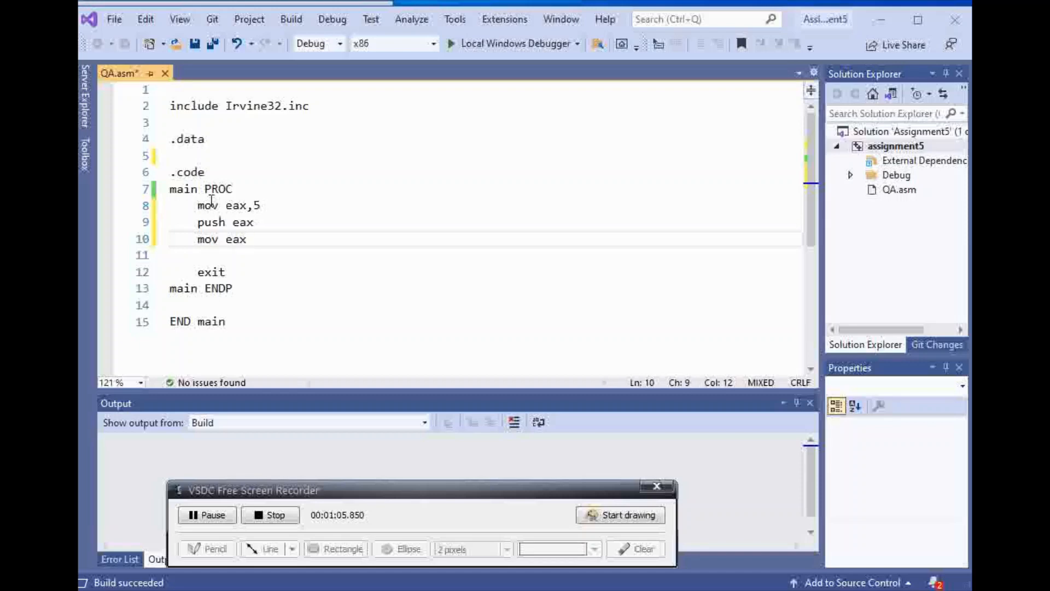
type(",10")
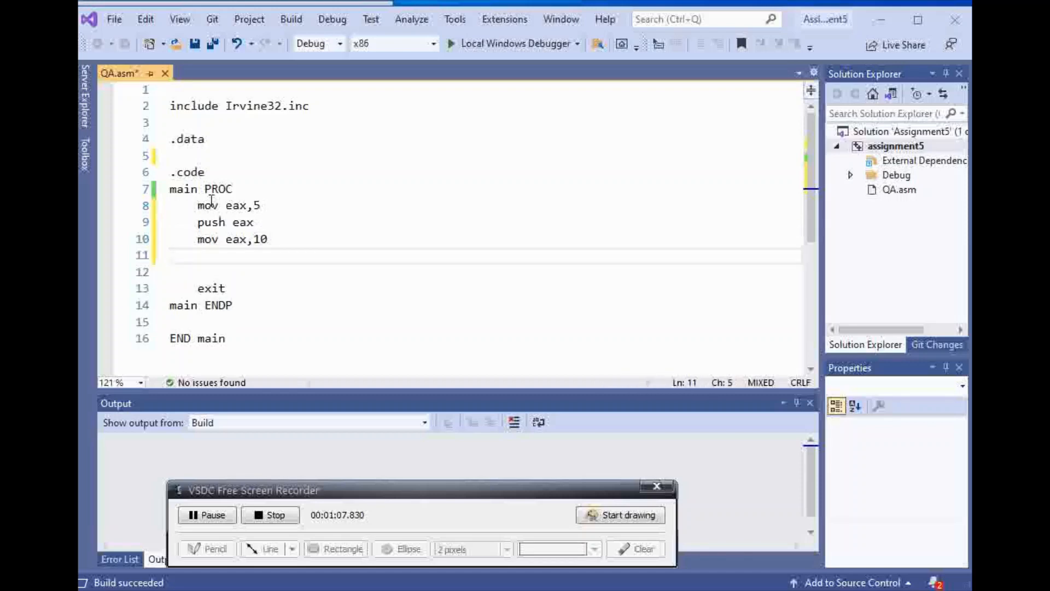
type("call wr")
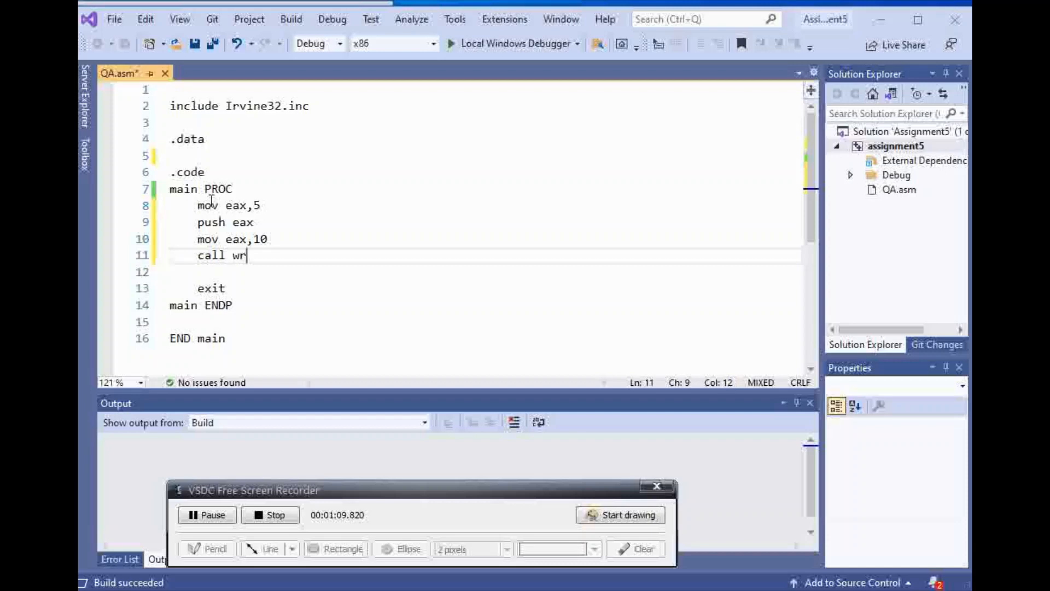
type("itdec")
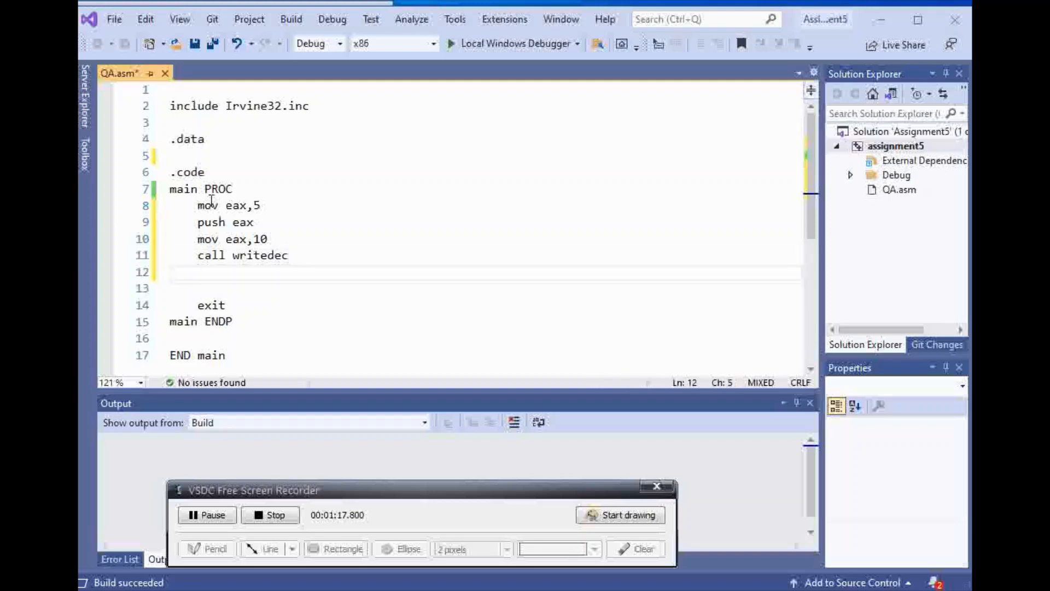
Add pop eax and a second call writedec to print the restored 5
type("pop eax")
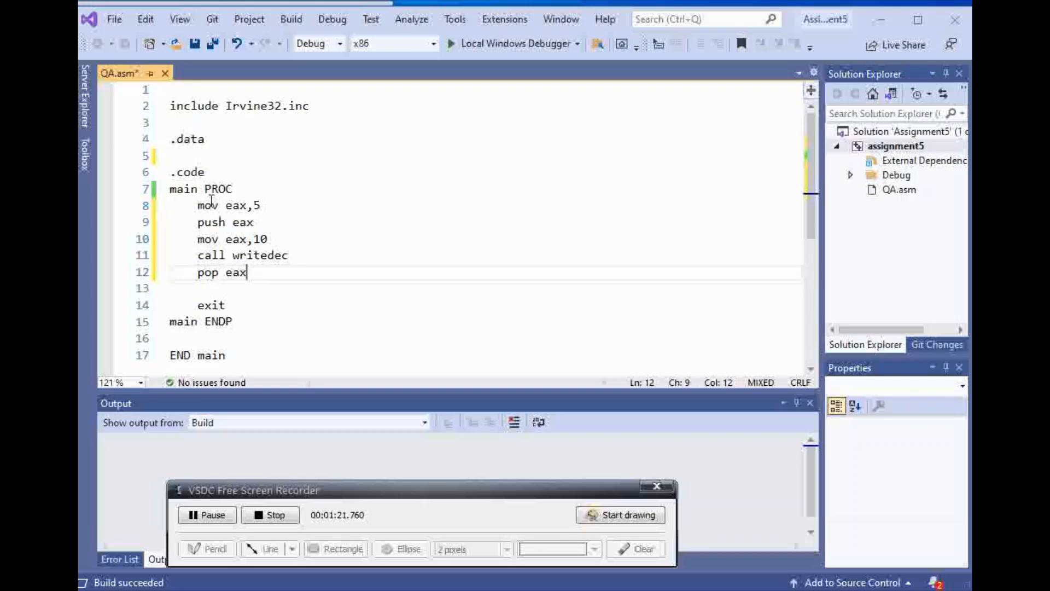
key("Enter")
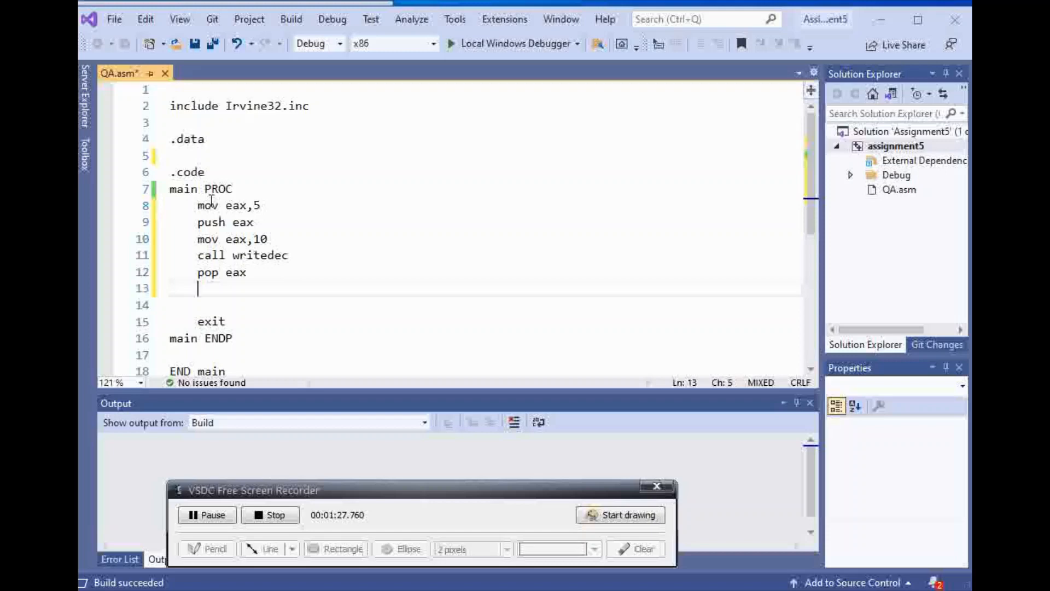
type("call wri")
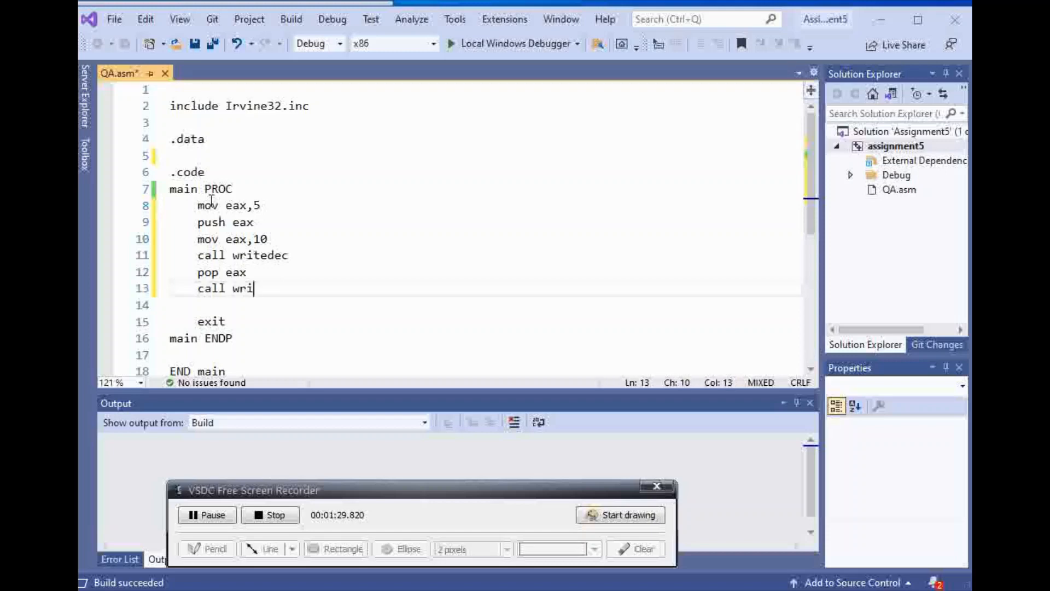
type("tedec")
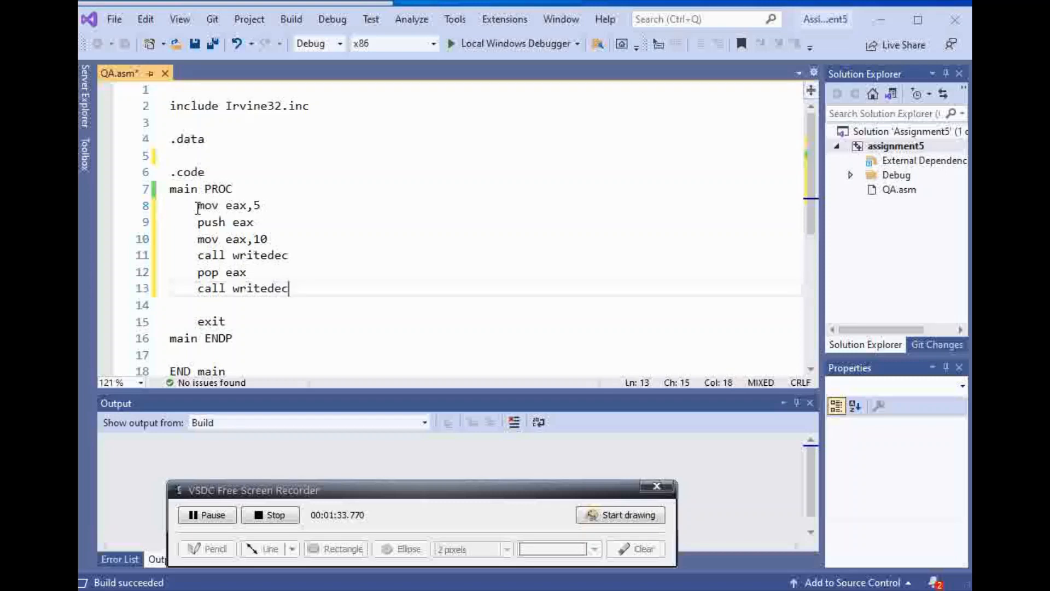
left_click_drag(196, 205, 263, 206)
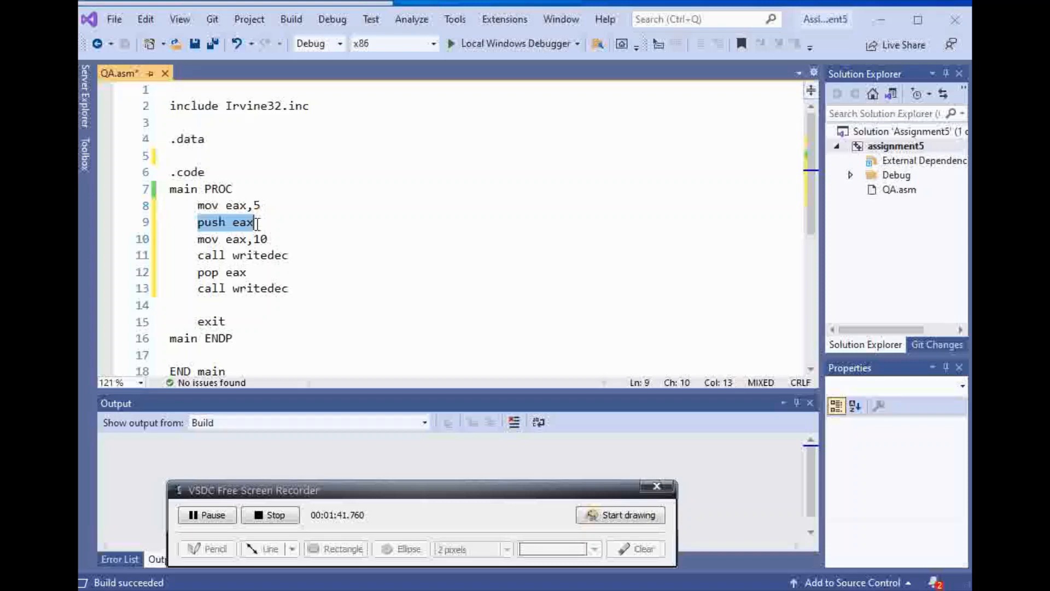
mouse_move(261, 222)
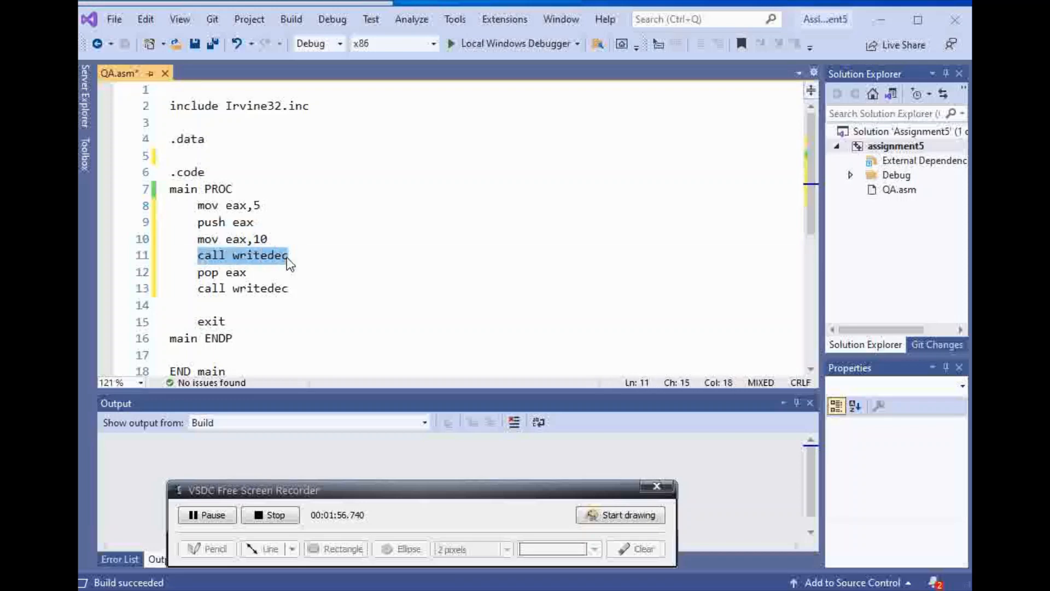
double_click(260, 239)
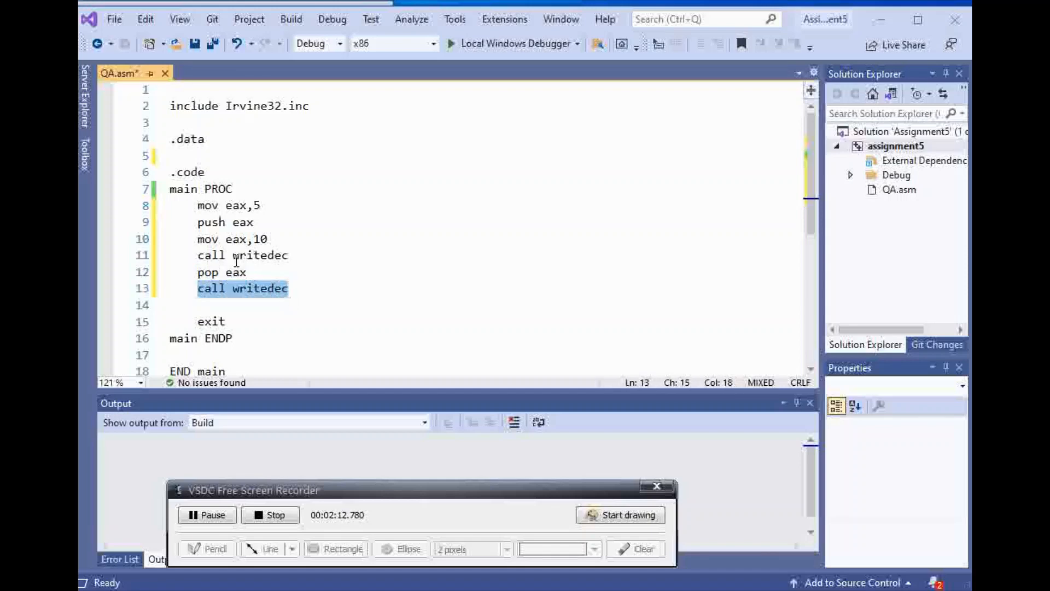
mouse_move(254, 256)
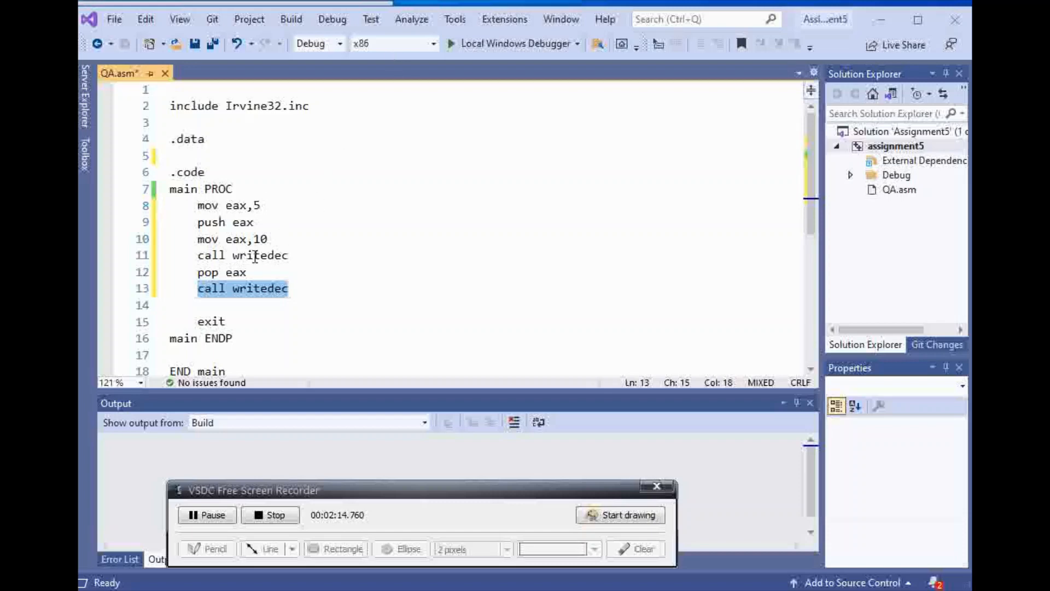
mouse_move(210, 263)
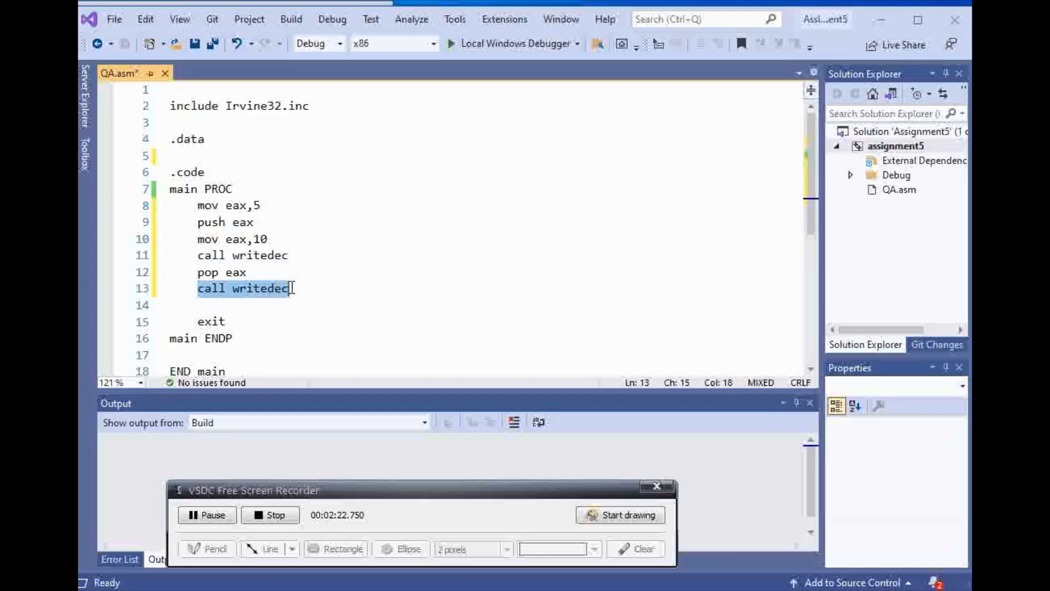
Insert a call crlf line after the first call writedec
left_click(304, 270)
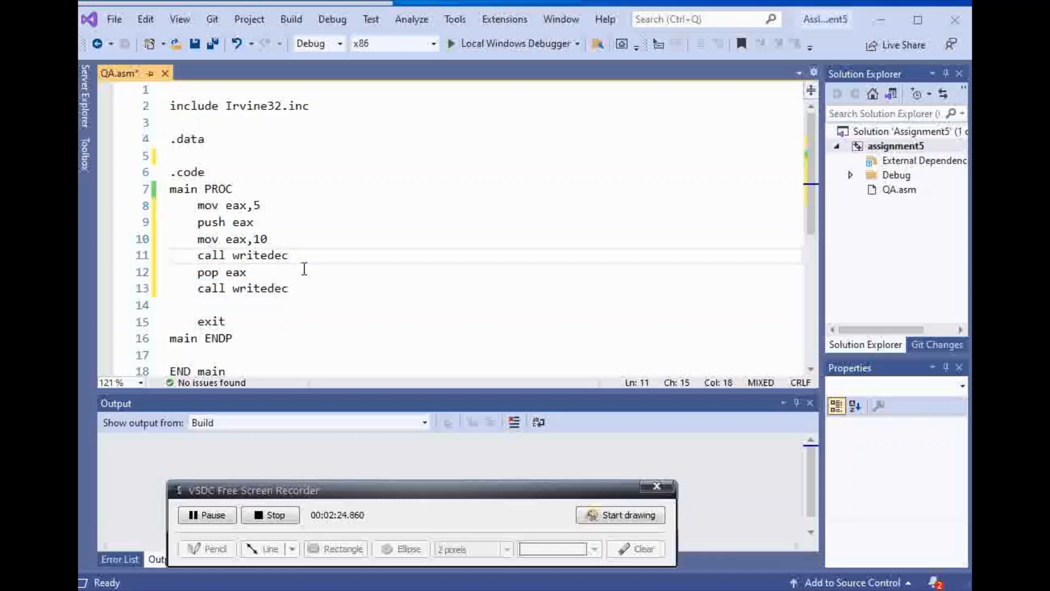
type("call crlf")
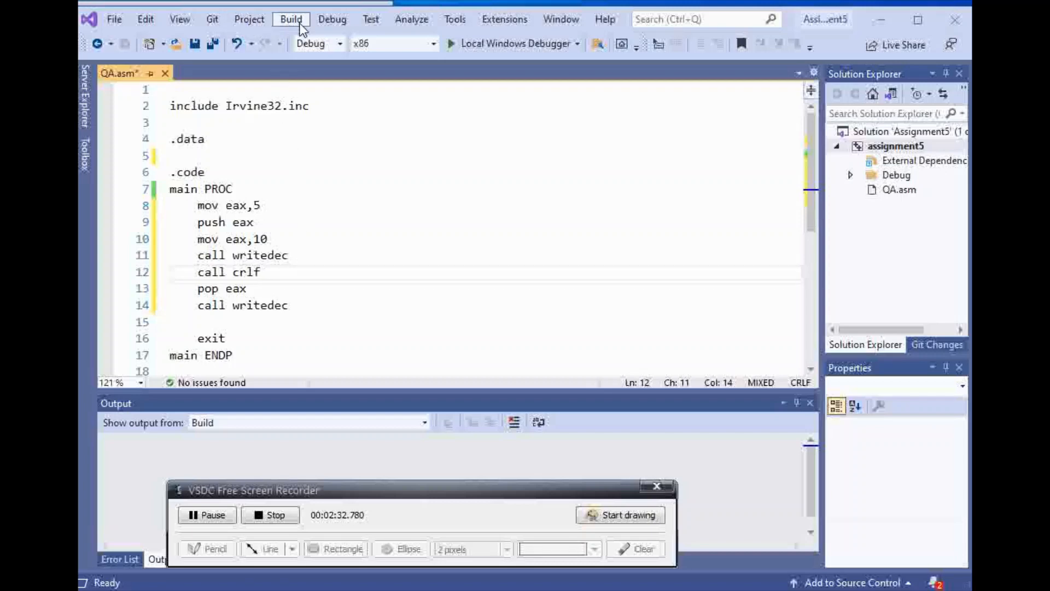
Build the solution and start it without debugging to show the console output
left_click(291, 20)
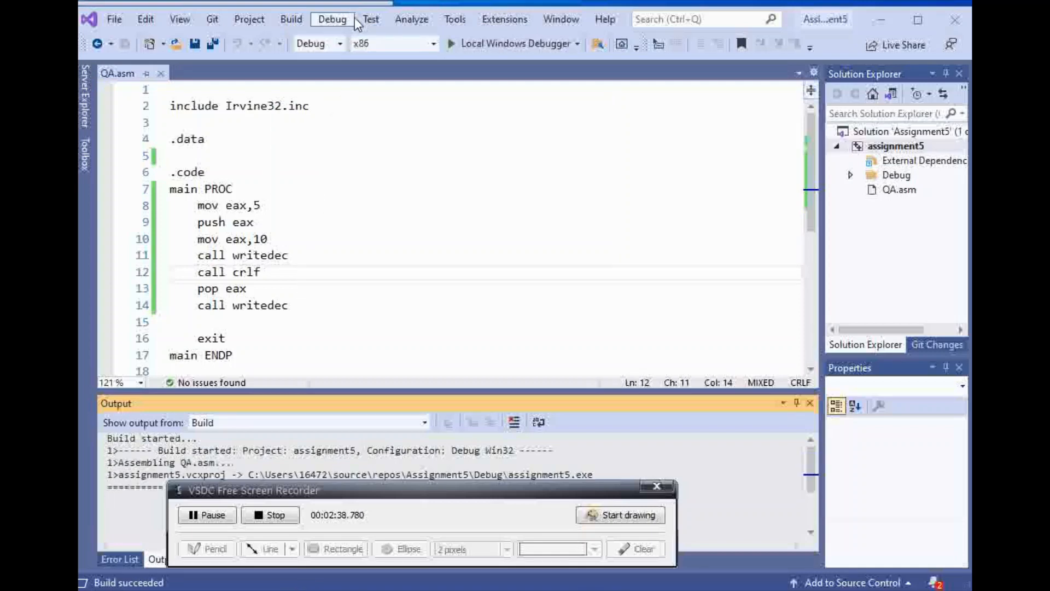
left_click(332, 19)
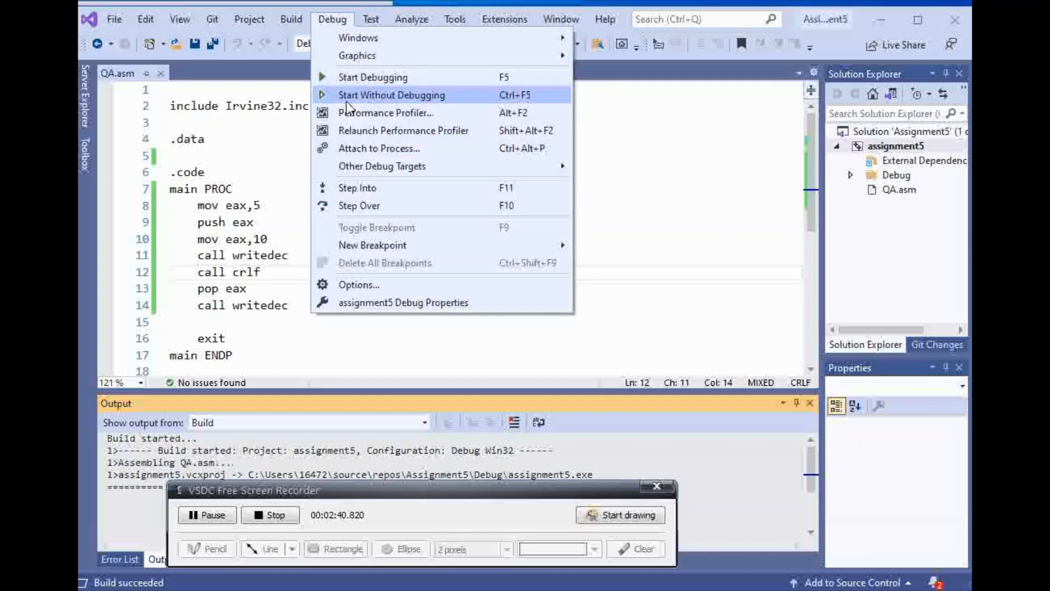
left_click(392, 95)
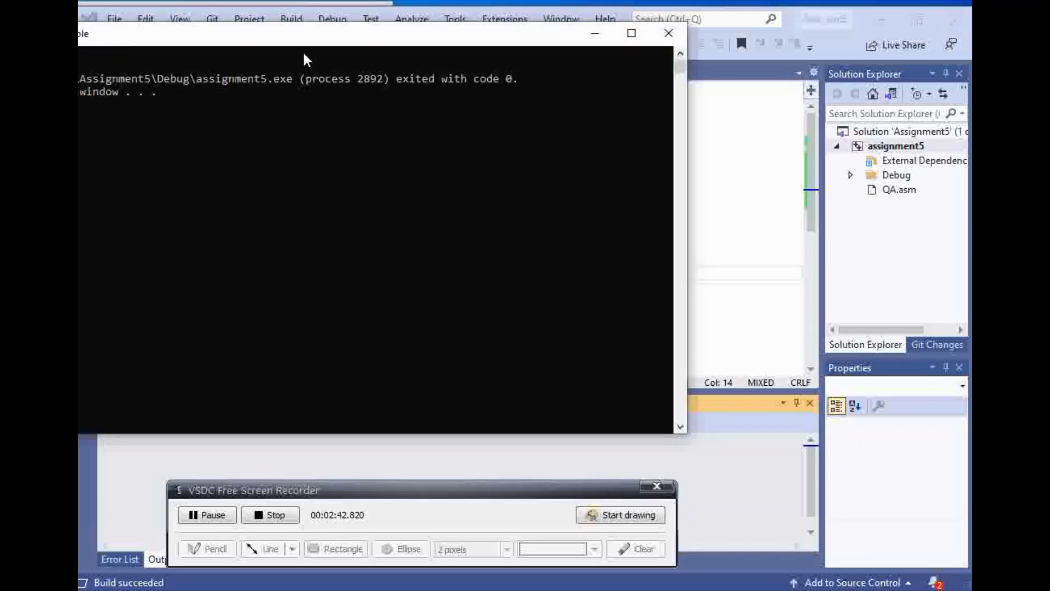